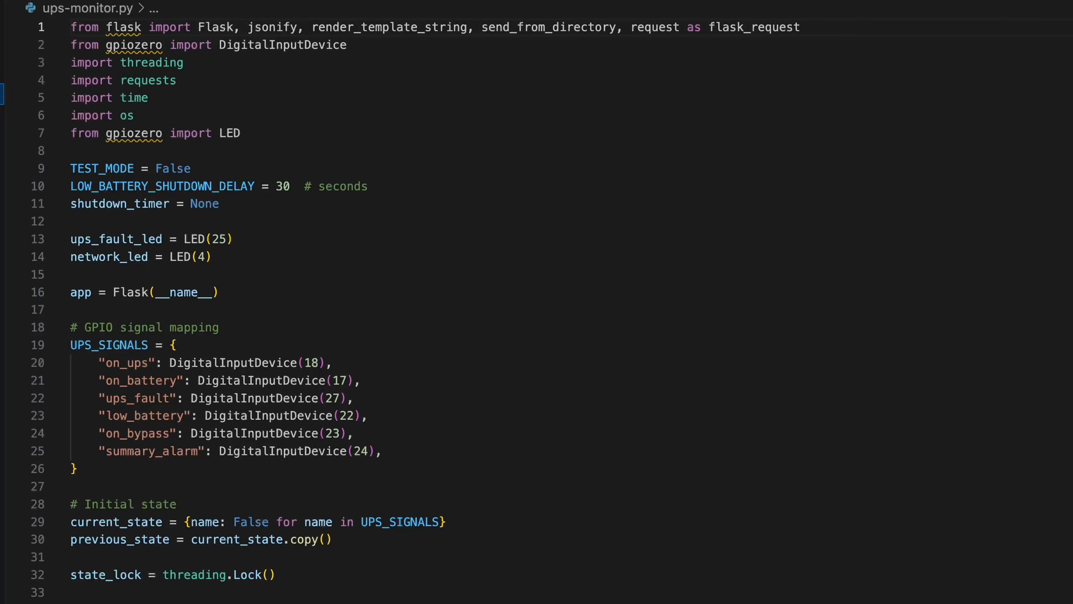
scroll(down, 3)
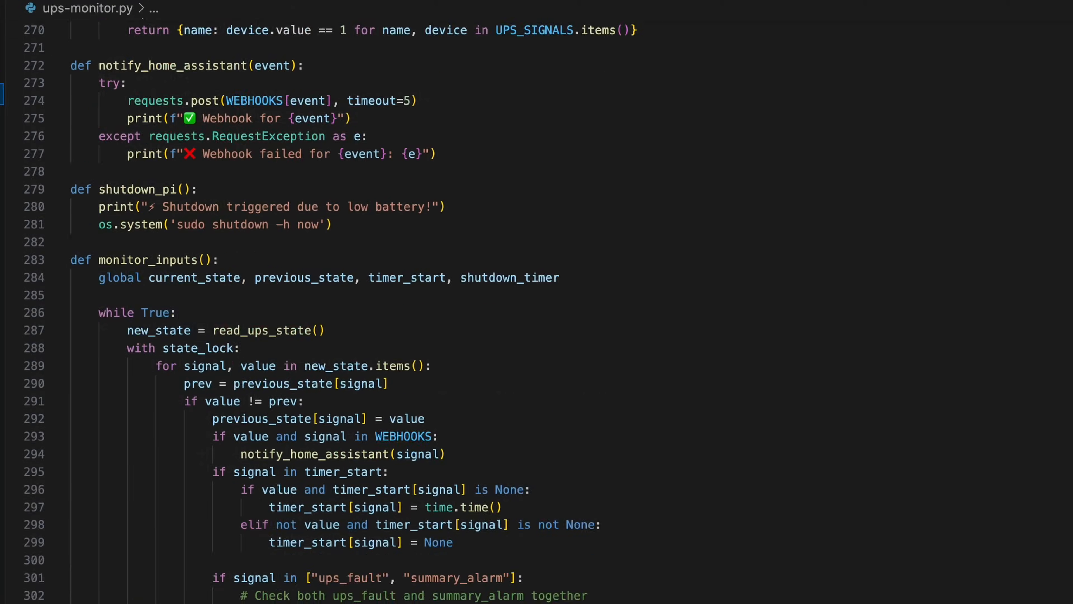